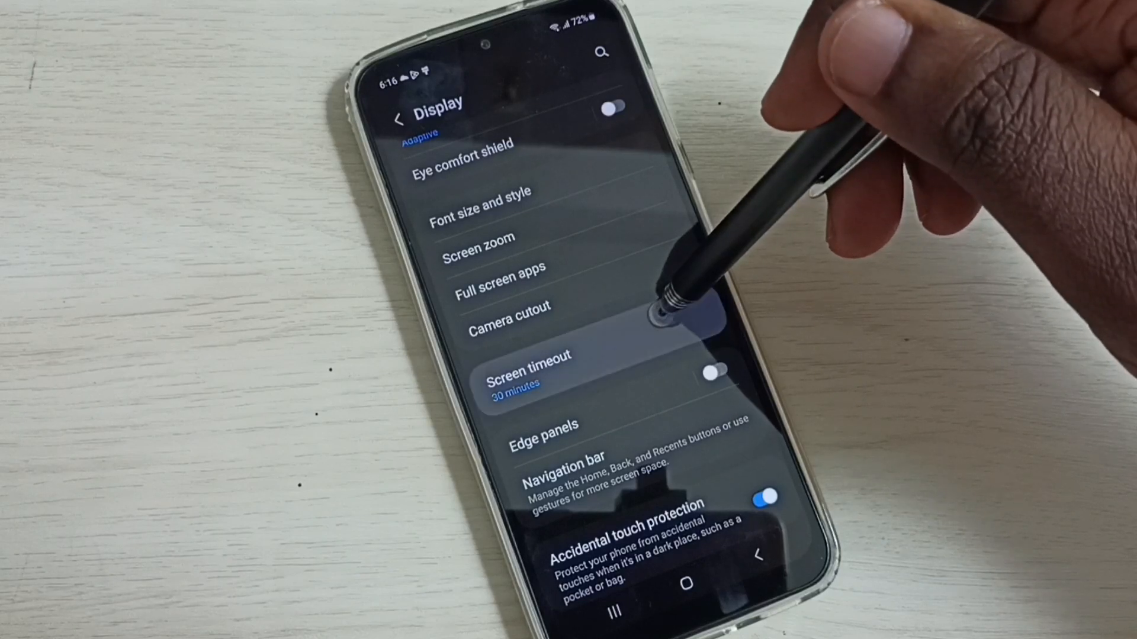
Change the Screen timeout from 30 minutes to 2 minutes in the duration list
{"action": "left_click", "coordinate": [528, 366]}
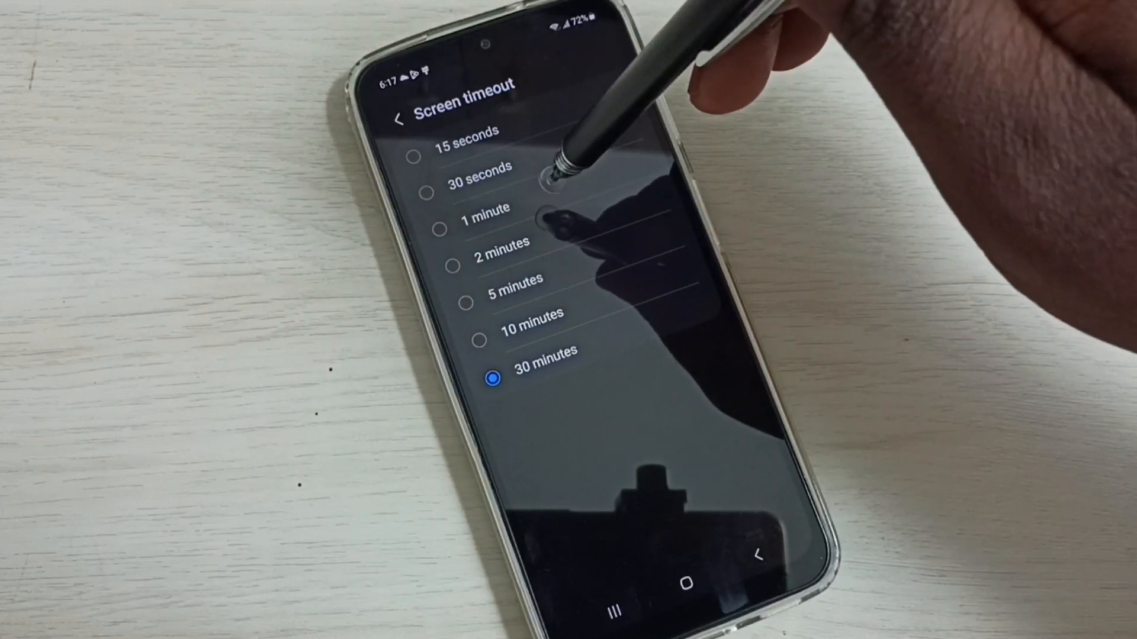
{"action": "left_click", "coordinate": [441, 228]}
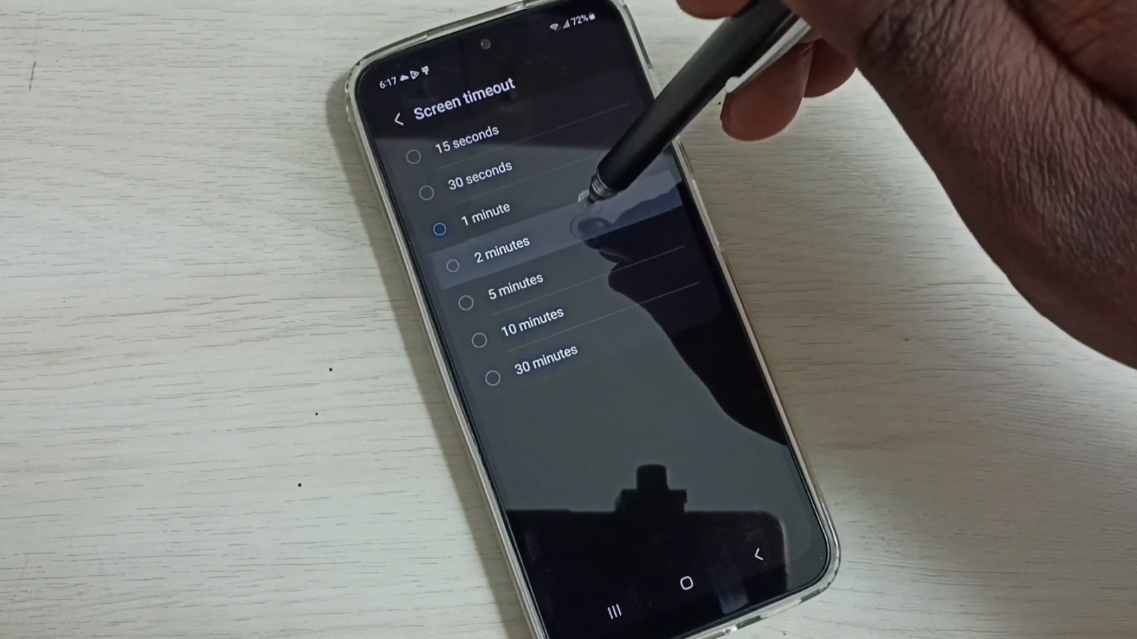
{"action": "left_click", "coordinate": [455, 251]}
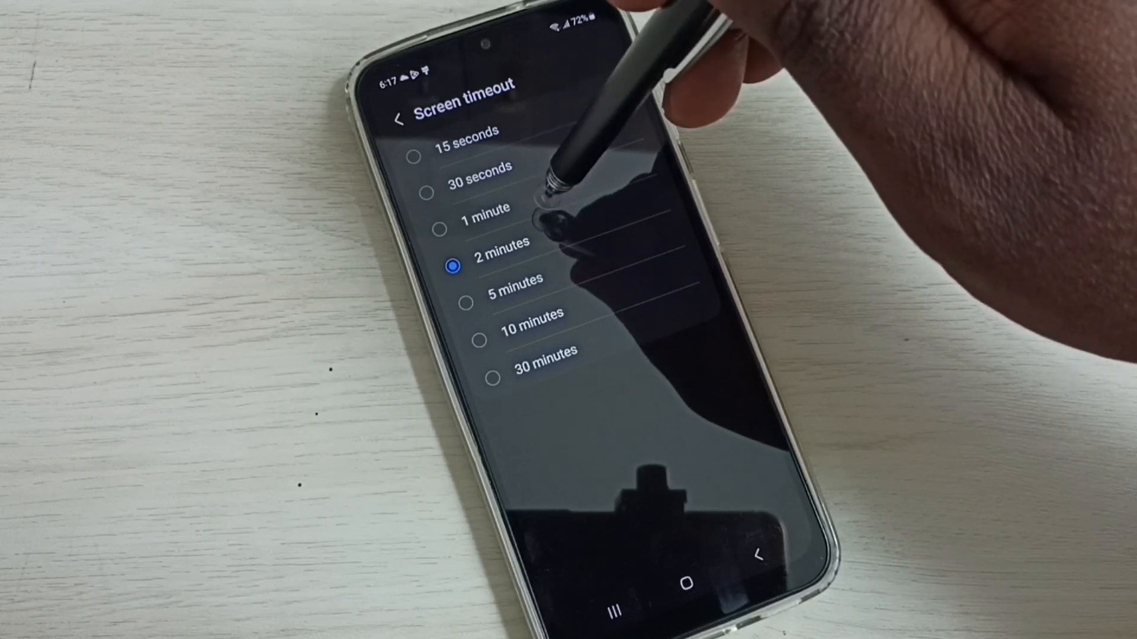